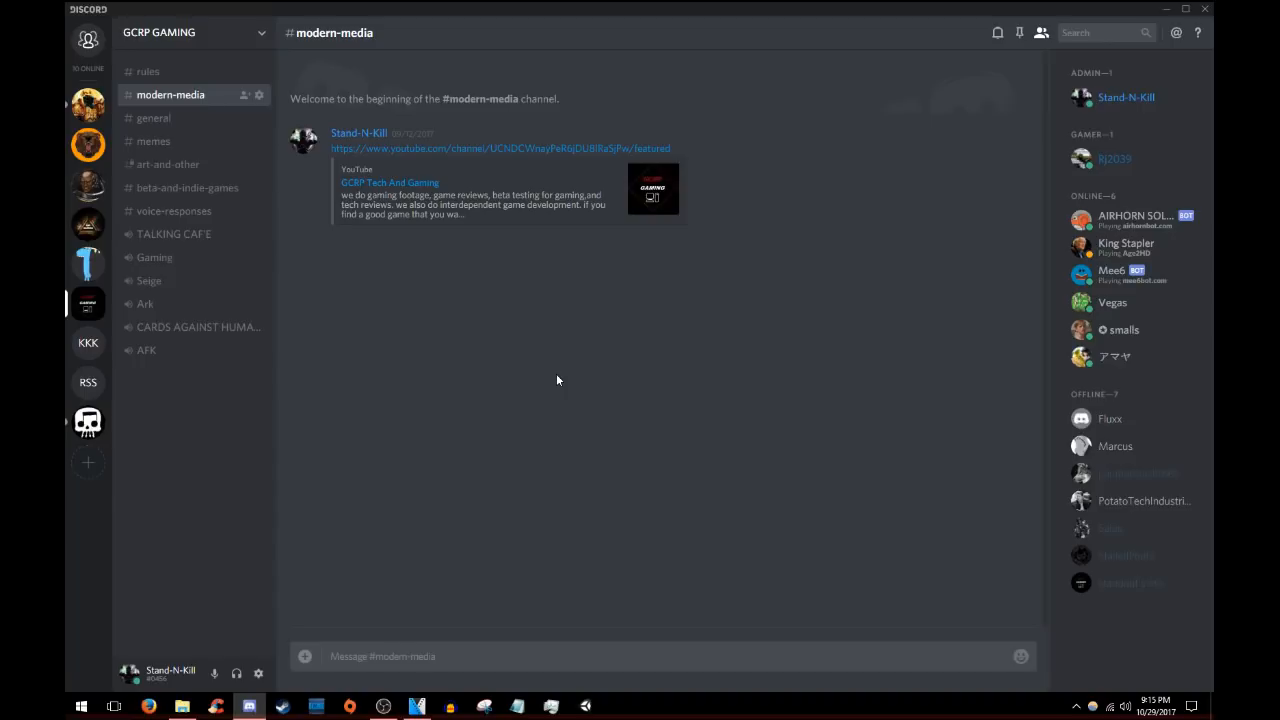
pyautogui.moveTo(528, 328)
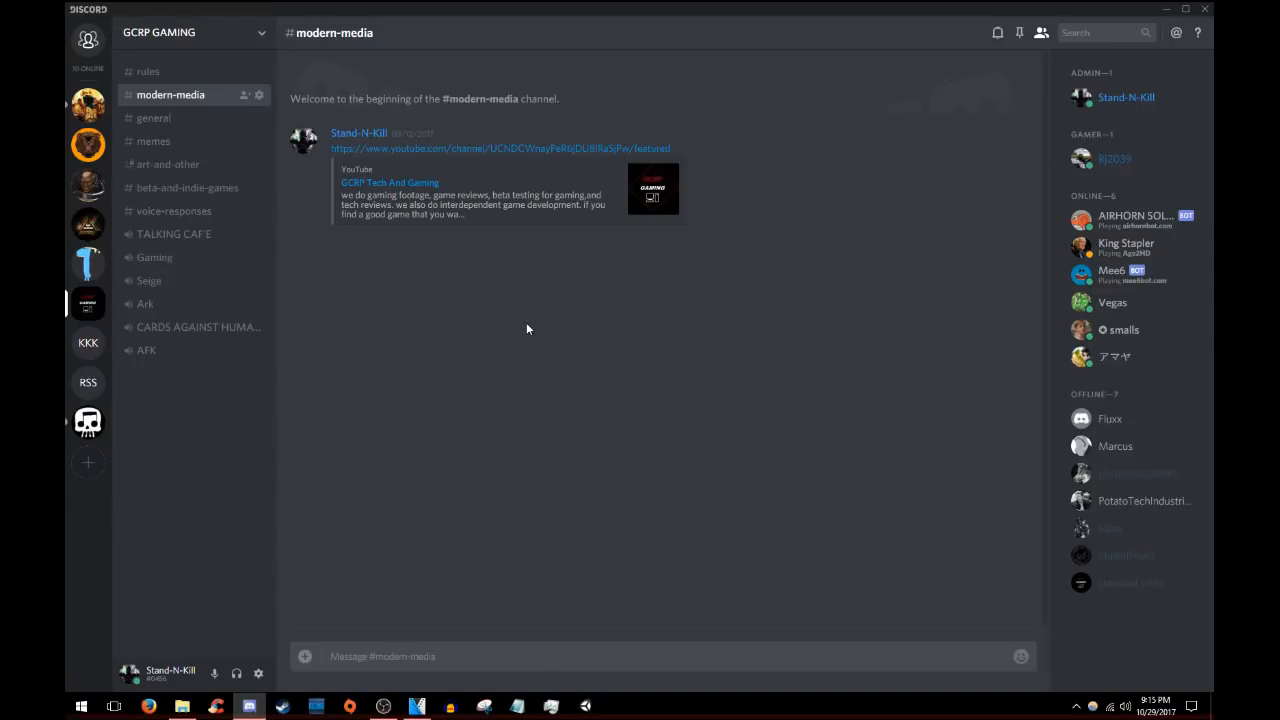
pyautogui.moveTo(544, 310)
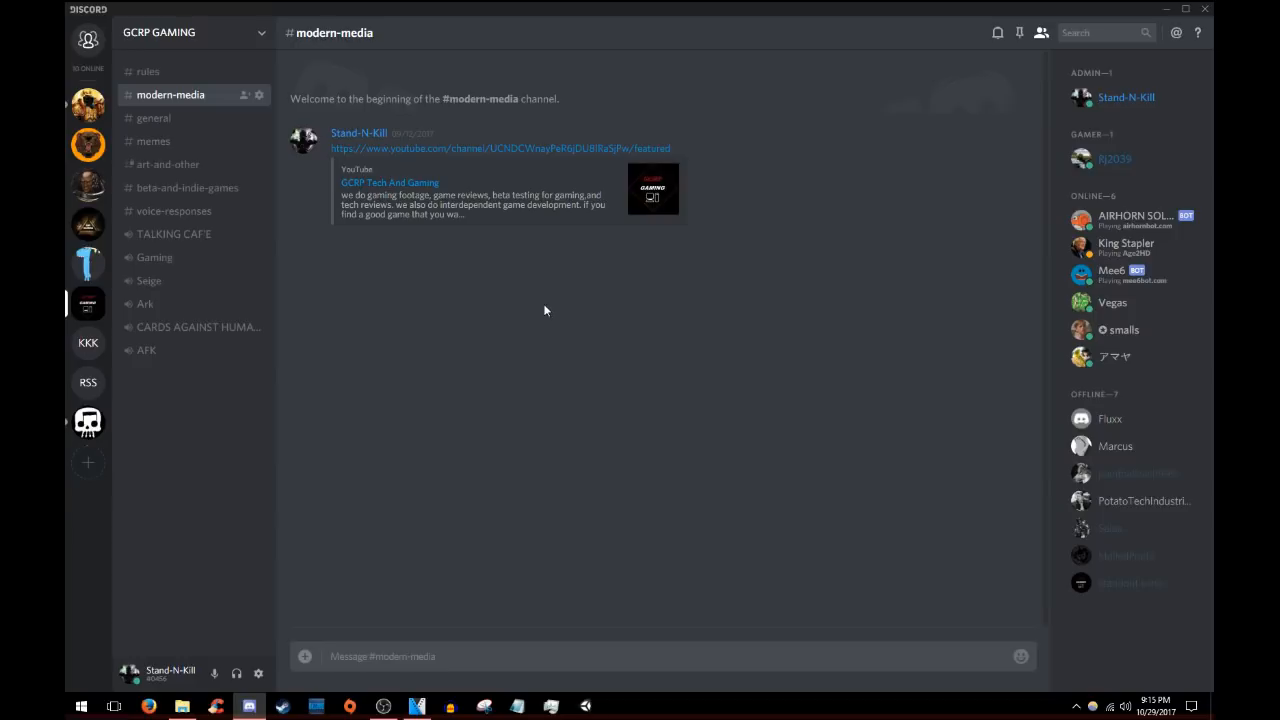
pyautogui.moveTo(536, 316)
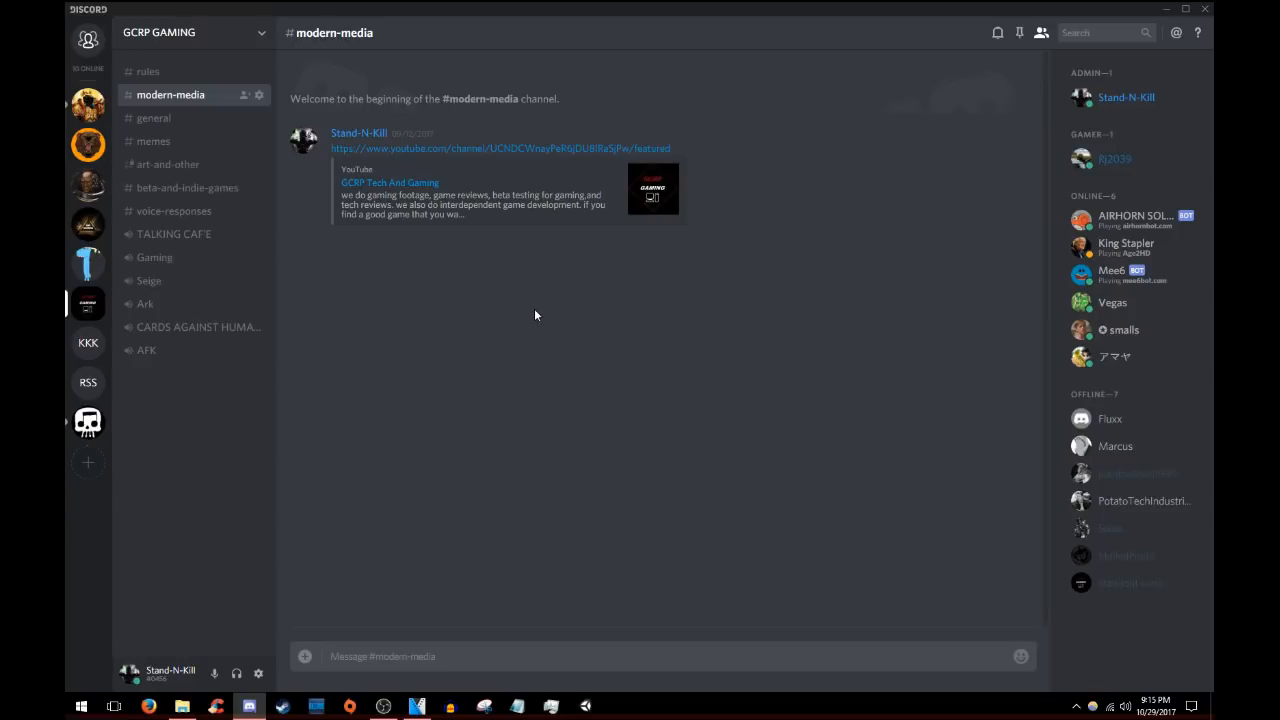
pyautogui.moveTo(236, 672)
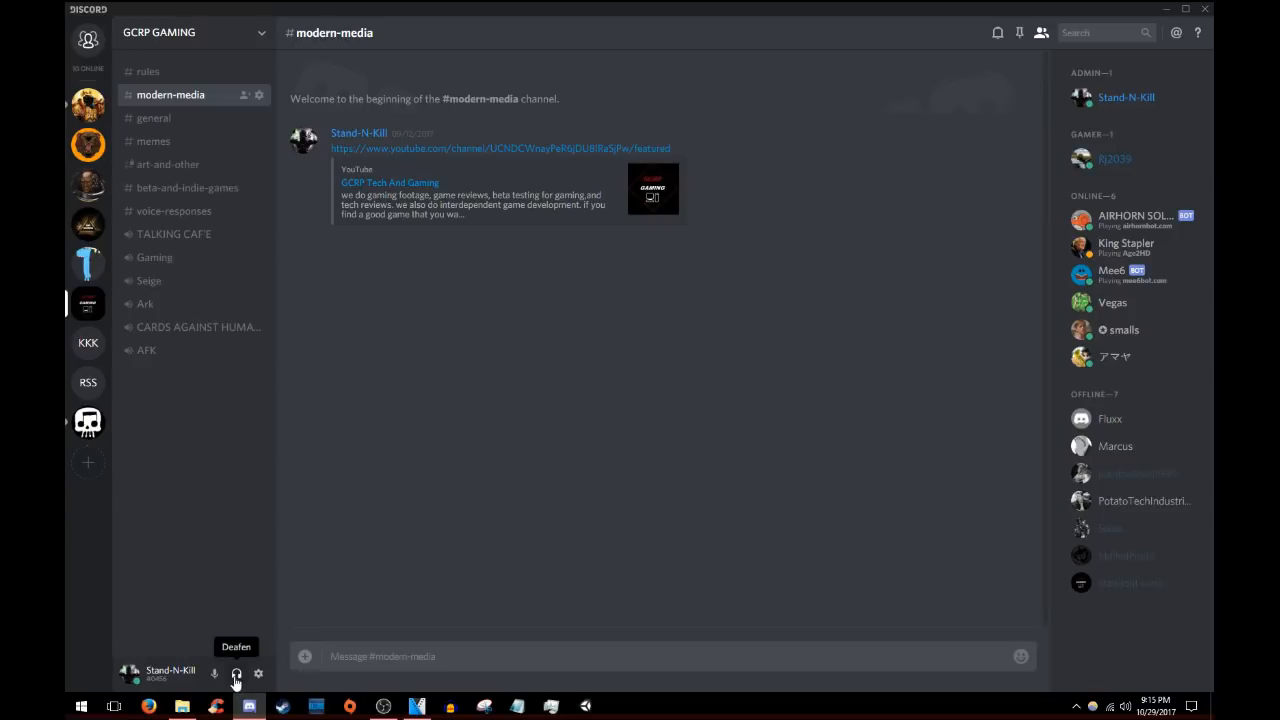
pyautogui.moveTo(214, 676)
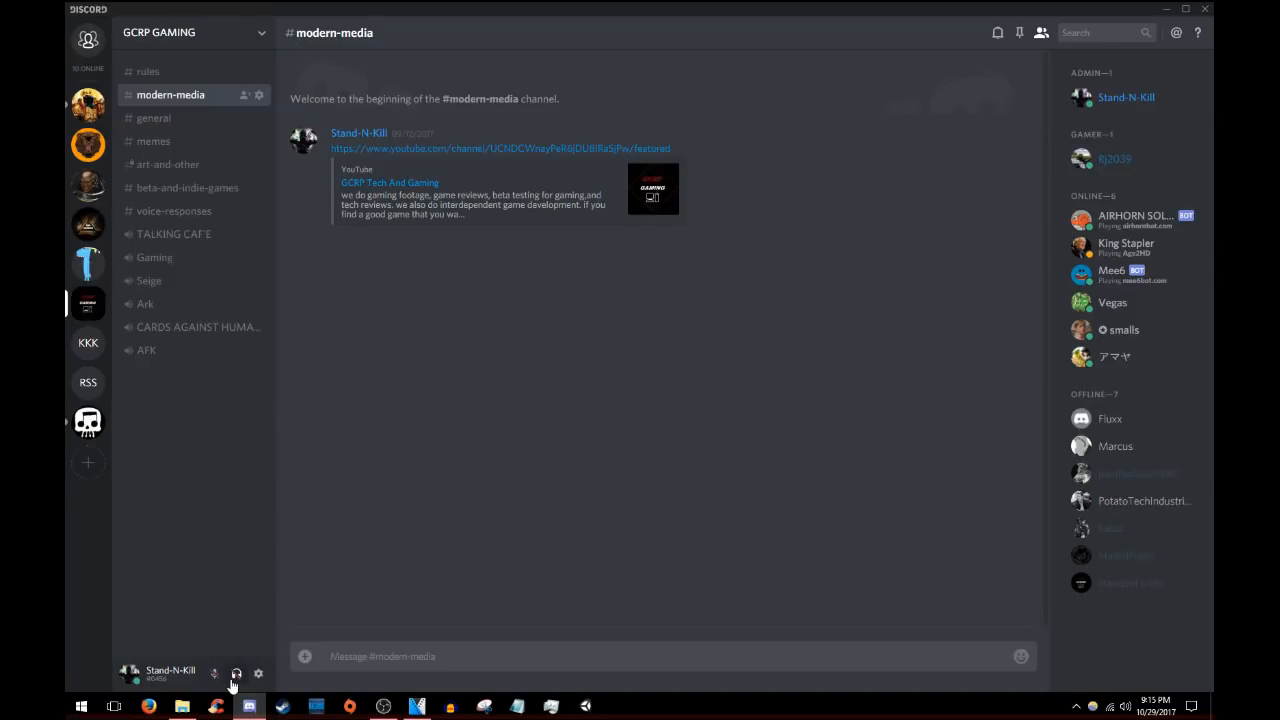
pyautogui.moveTo(258, 672)
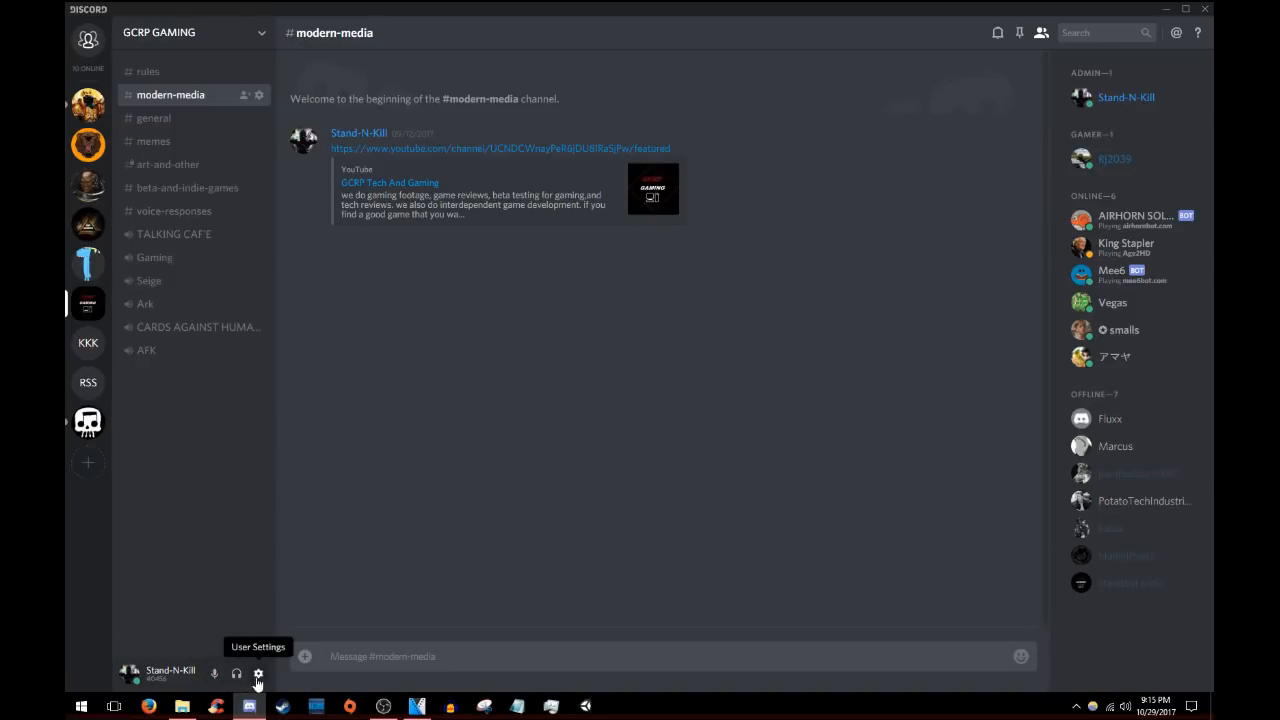
pyautogui.moveTo(212, 672)
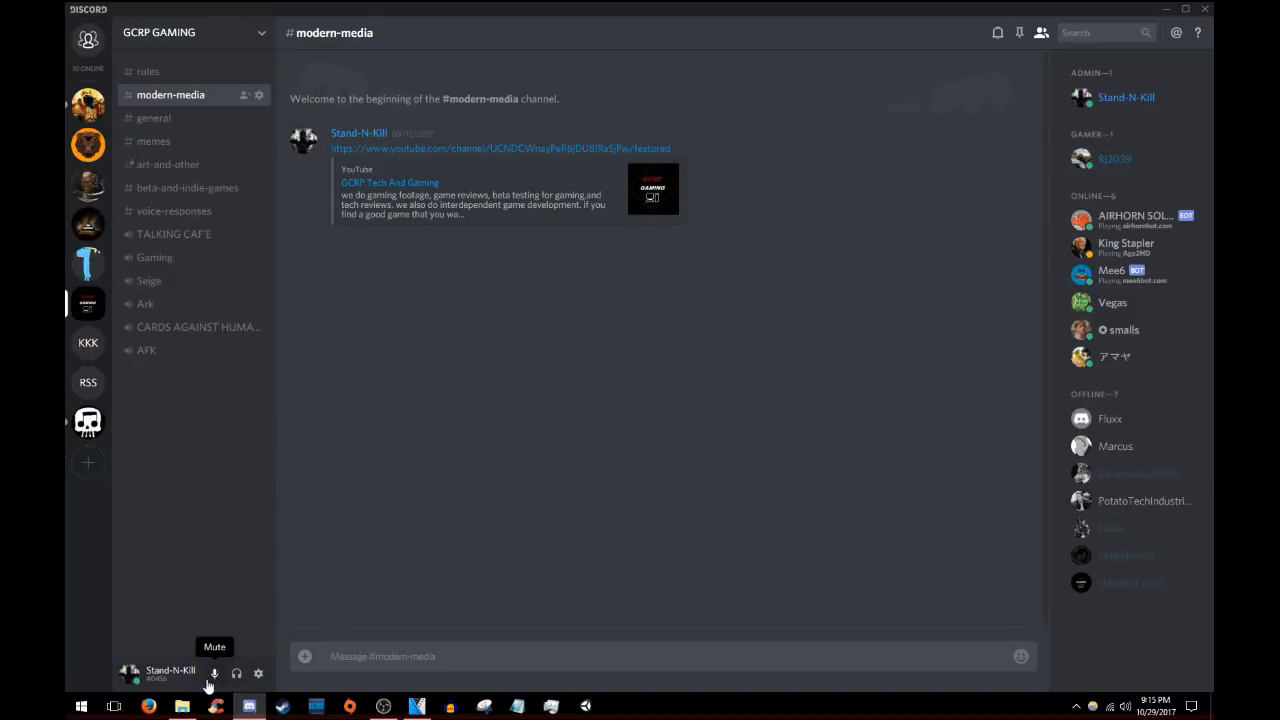
pyautogui.moveTo(258, 672)
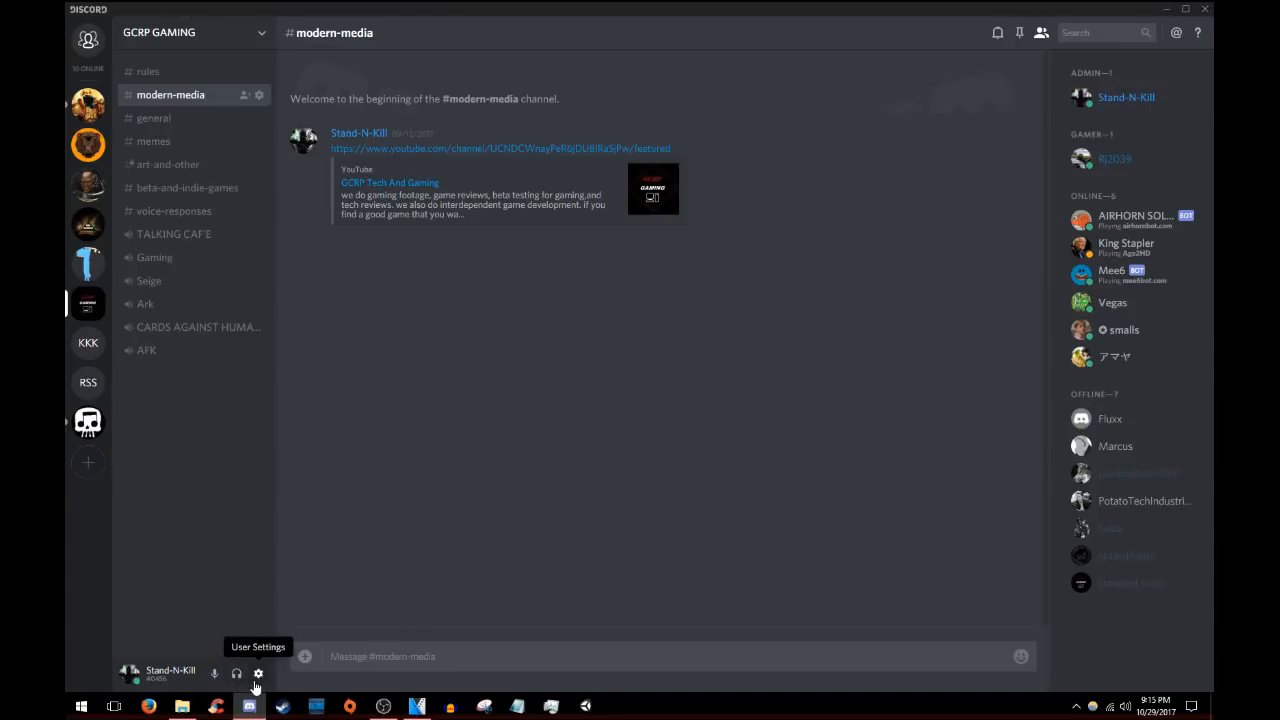
# Step: Select the ASTRO MixAmp Pro headset microphone as input and headset earphone as output in Voice & Video
pyautogui.click(258, 672)
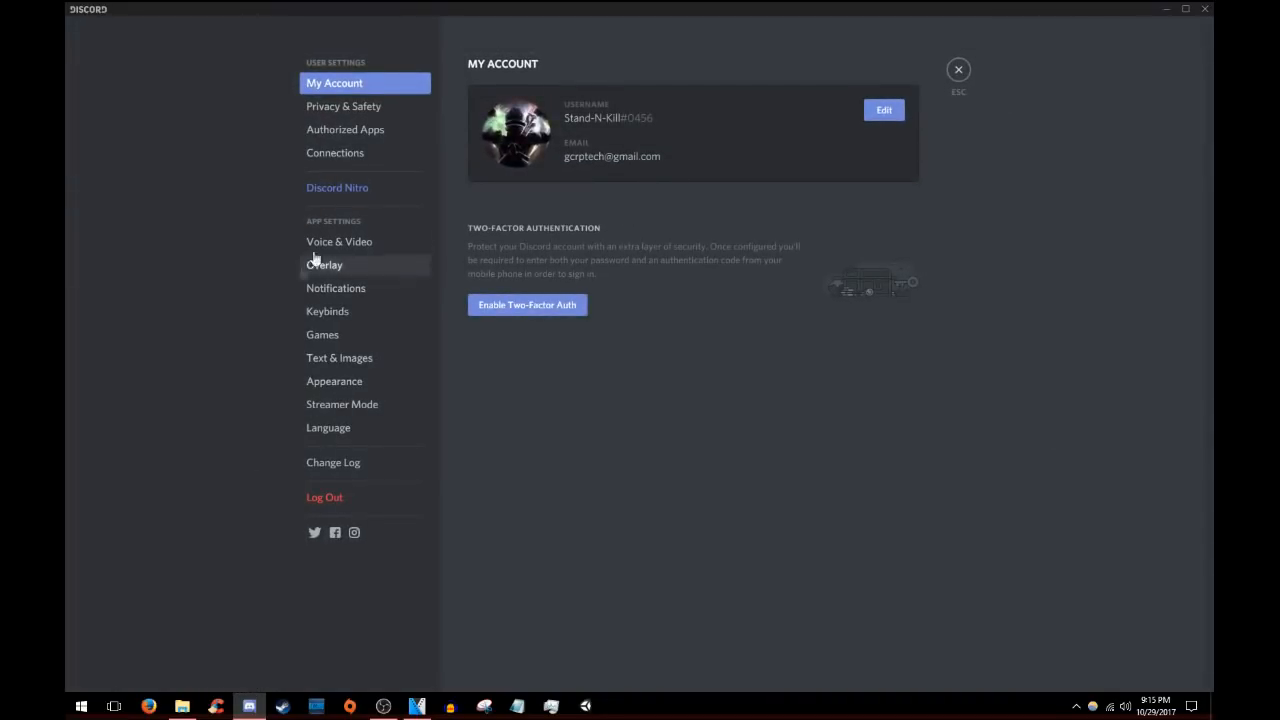
pyautogui.click(340, 240)
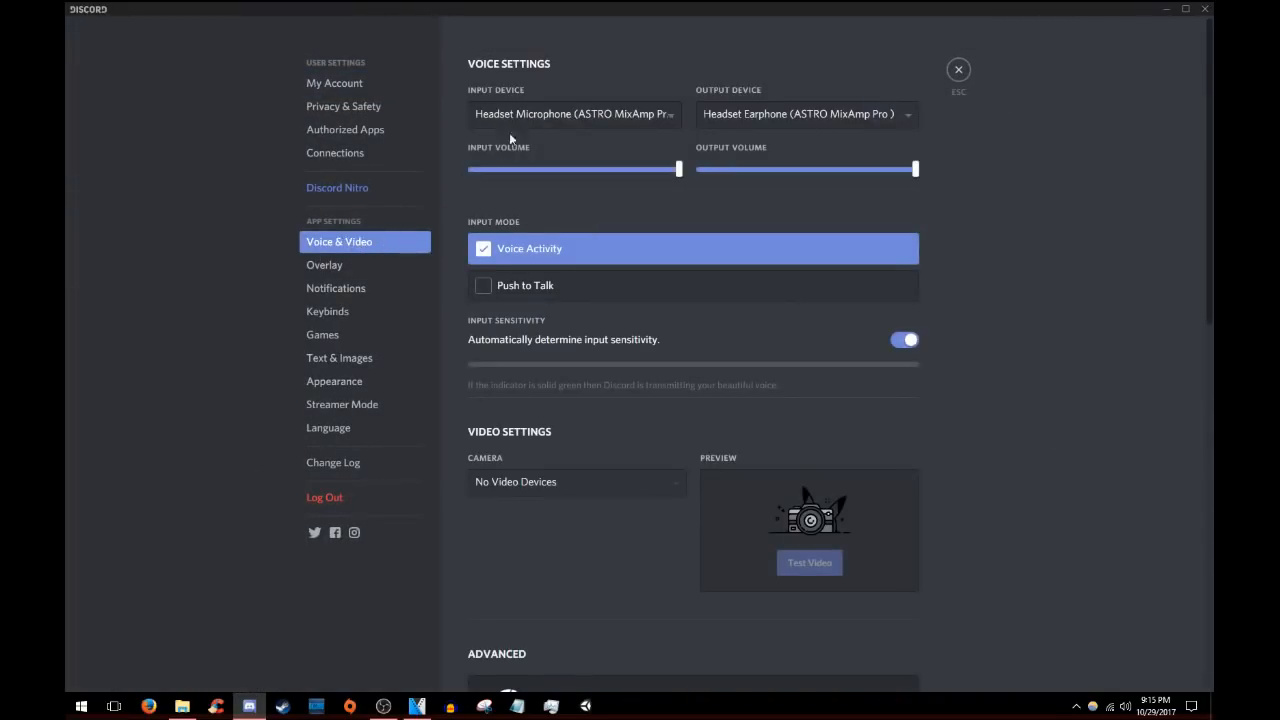
pyautogui.click(576, 112)
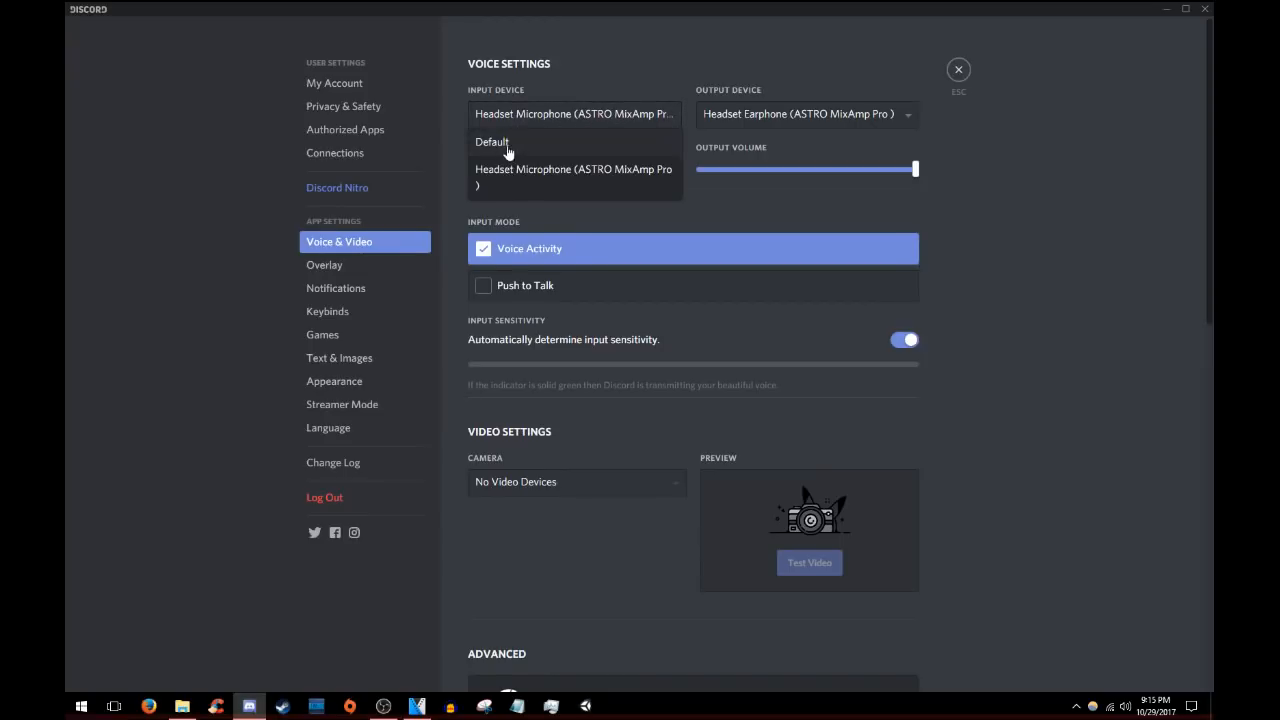
pyautogui.click(572, 176)
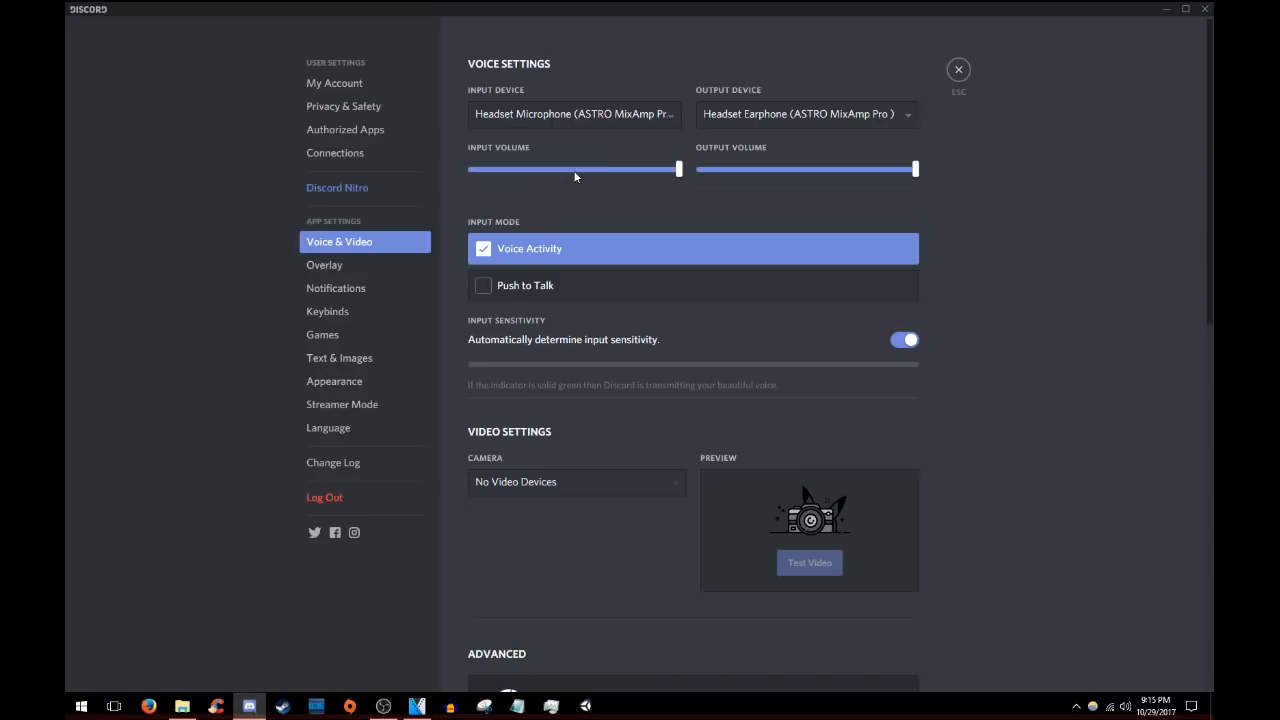
pyautogui.click(804, 112)
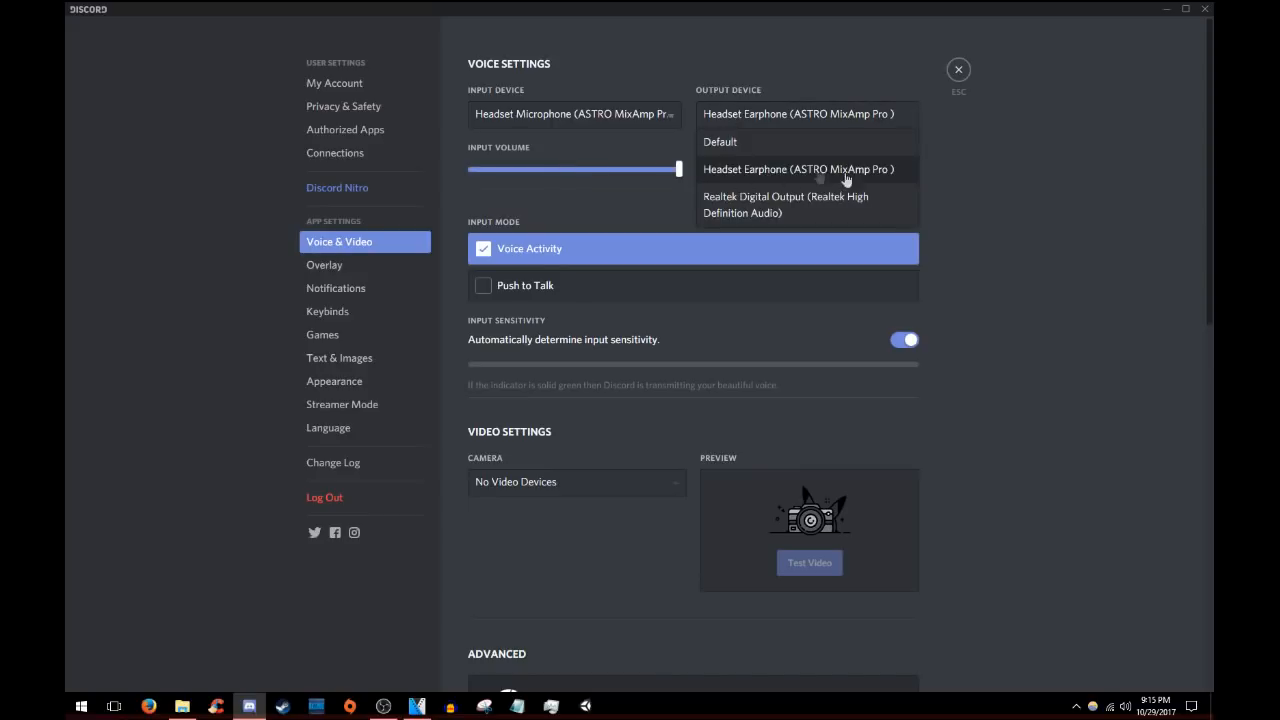
pyautogui.click(798, 168)
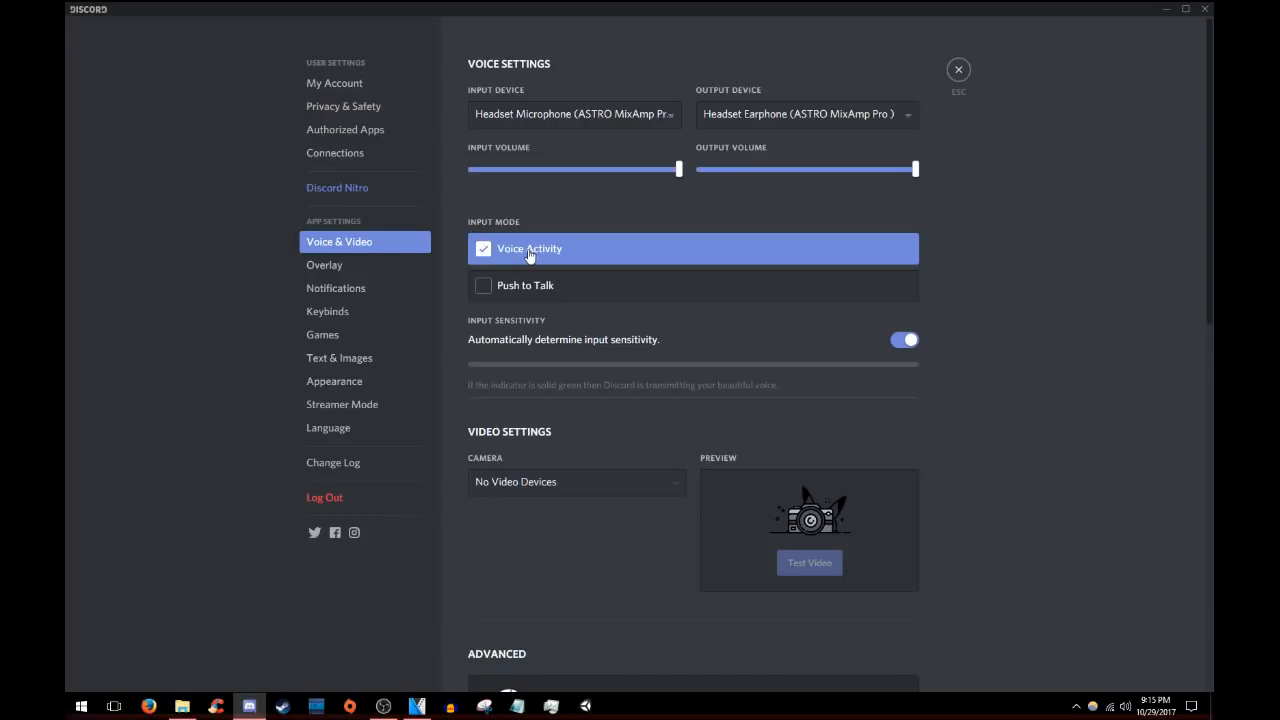
pyautogui.moveTo(524, 264)
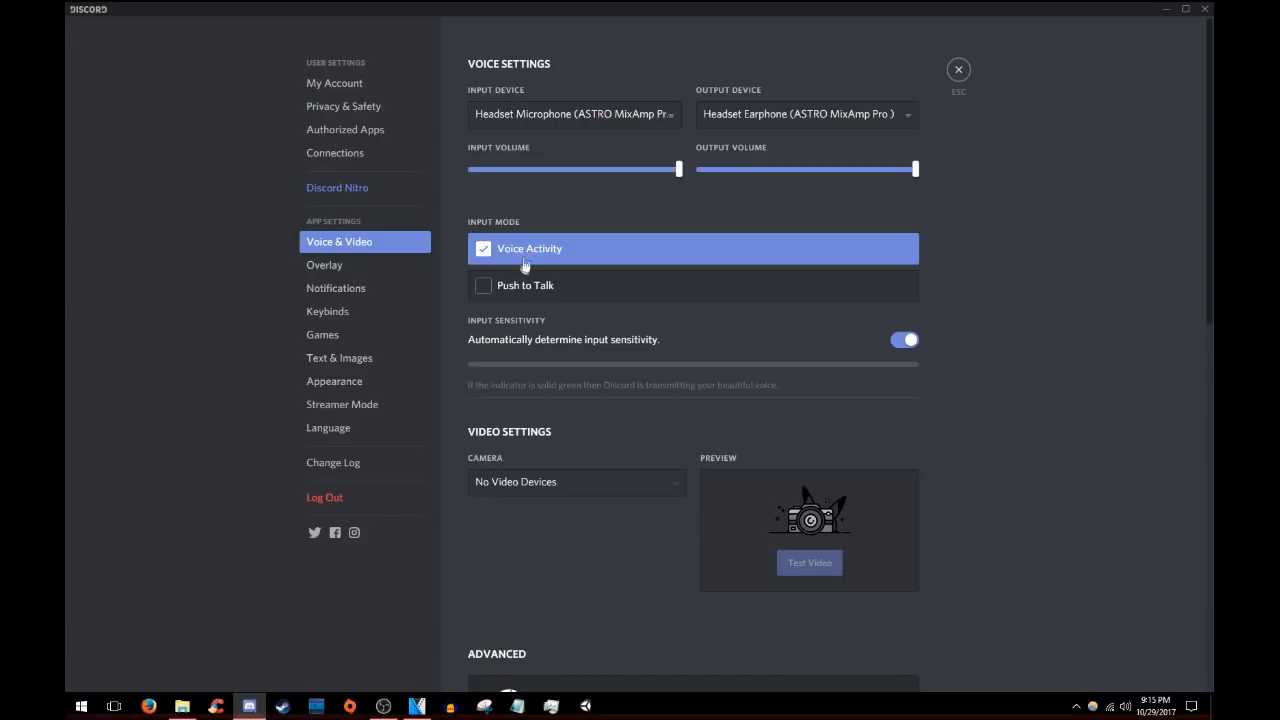
pyautogui.moveTo(930, 104)
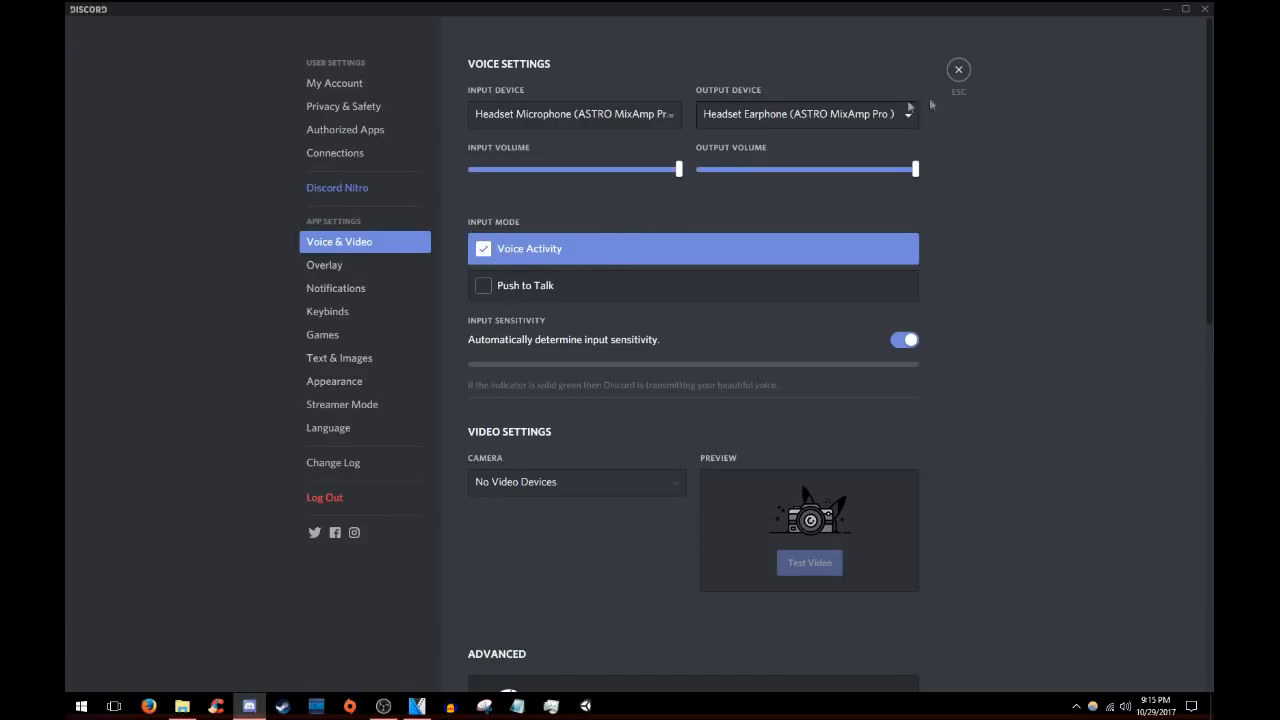
pyautogui.click(956, 68)
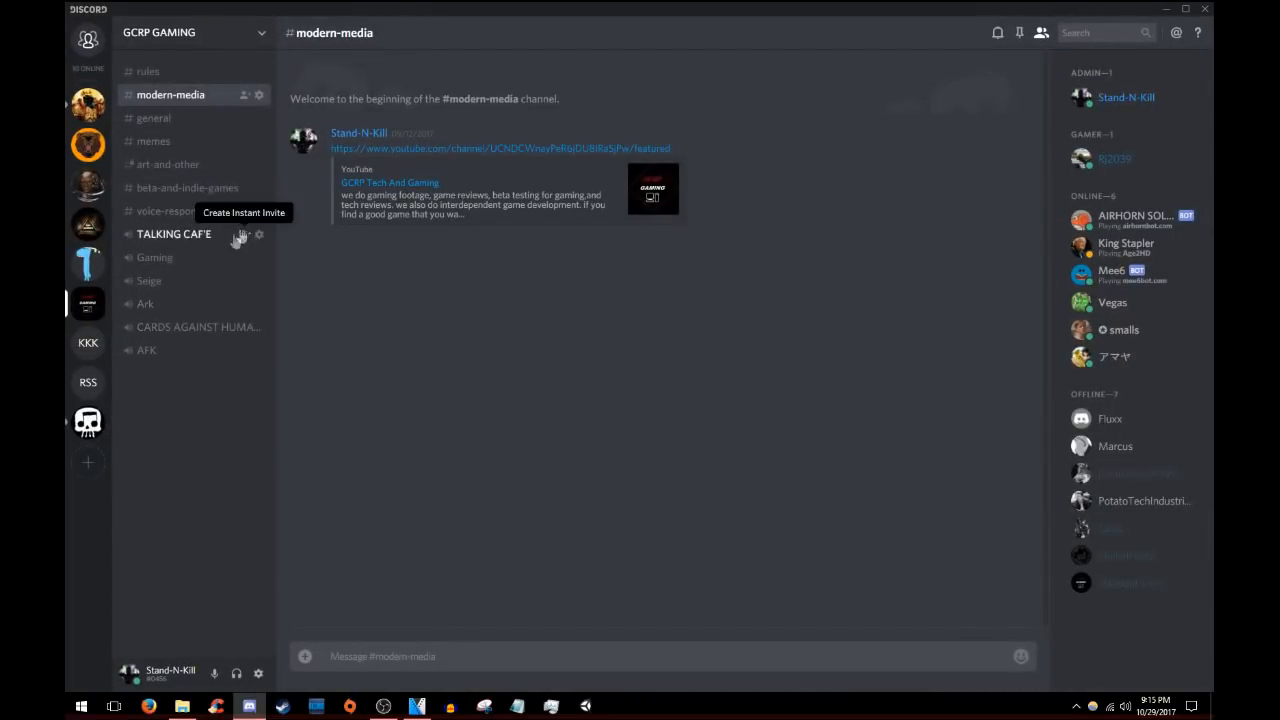
pyautogui.click(148, 280)
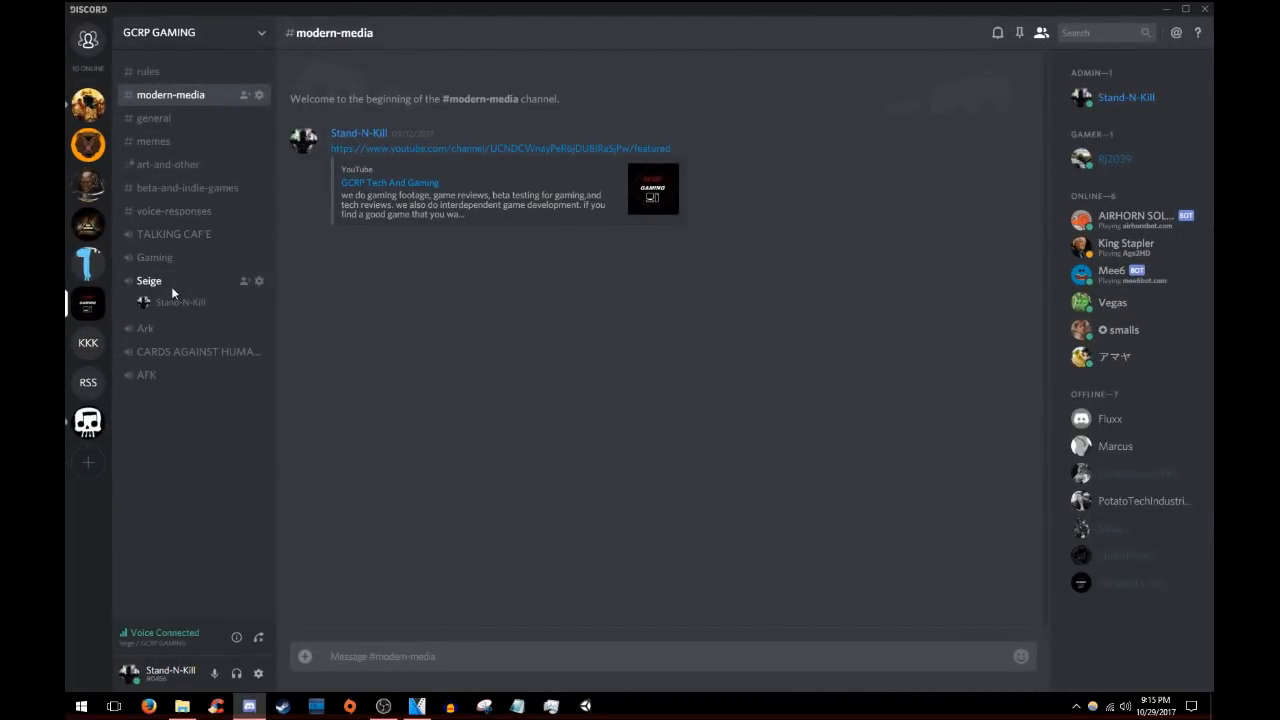
pyautogui.moveTo(260, 638)
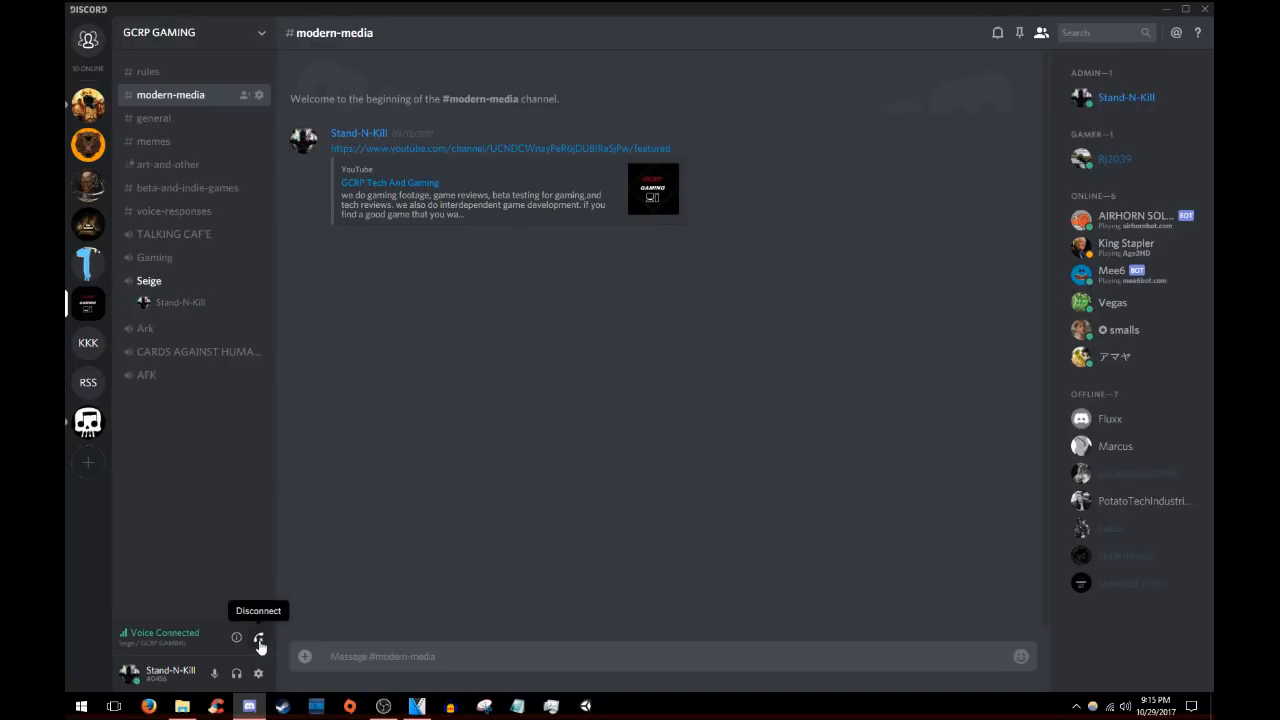
pyautogui.click(260, 638)
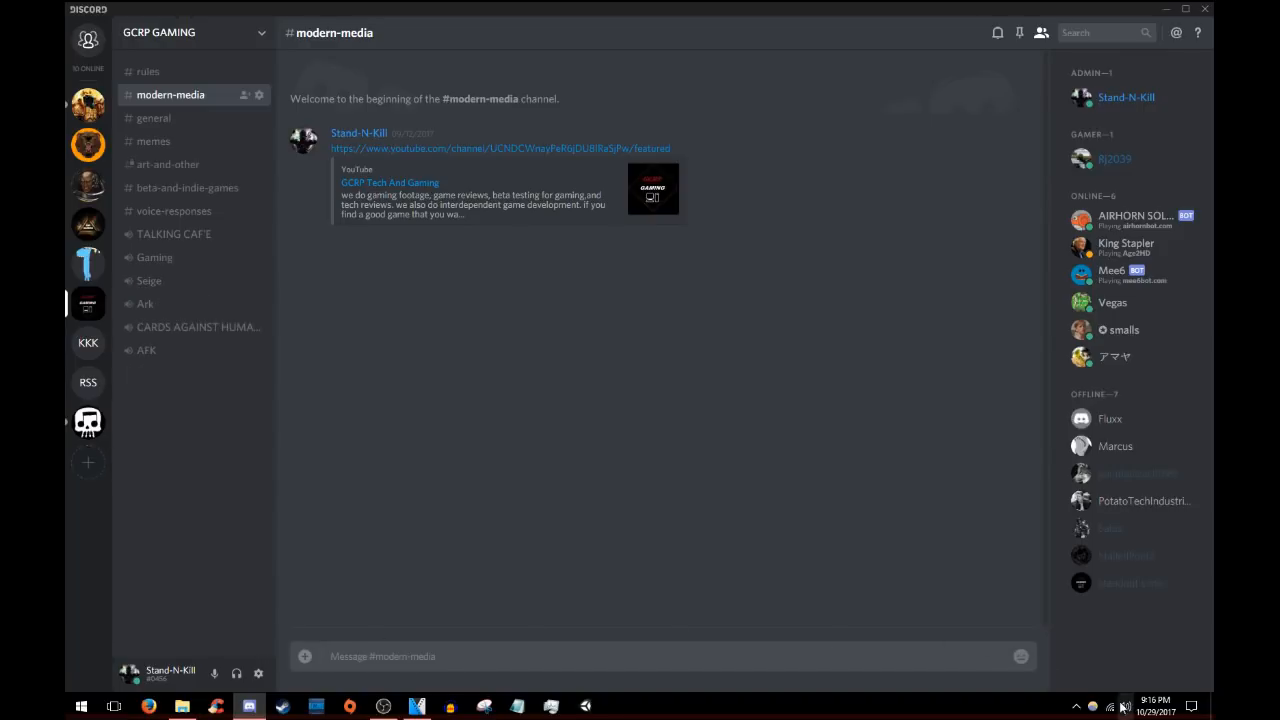
pyautogui.rightClick(1124, 706)
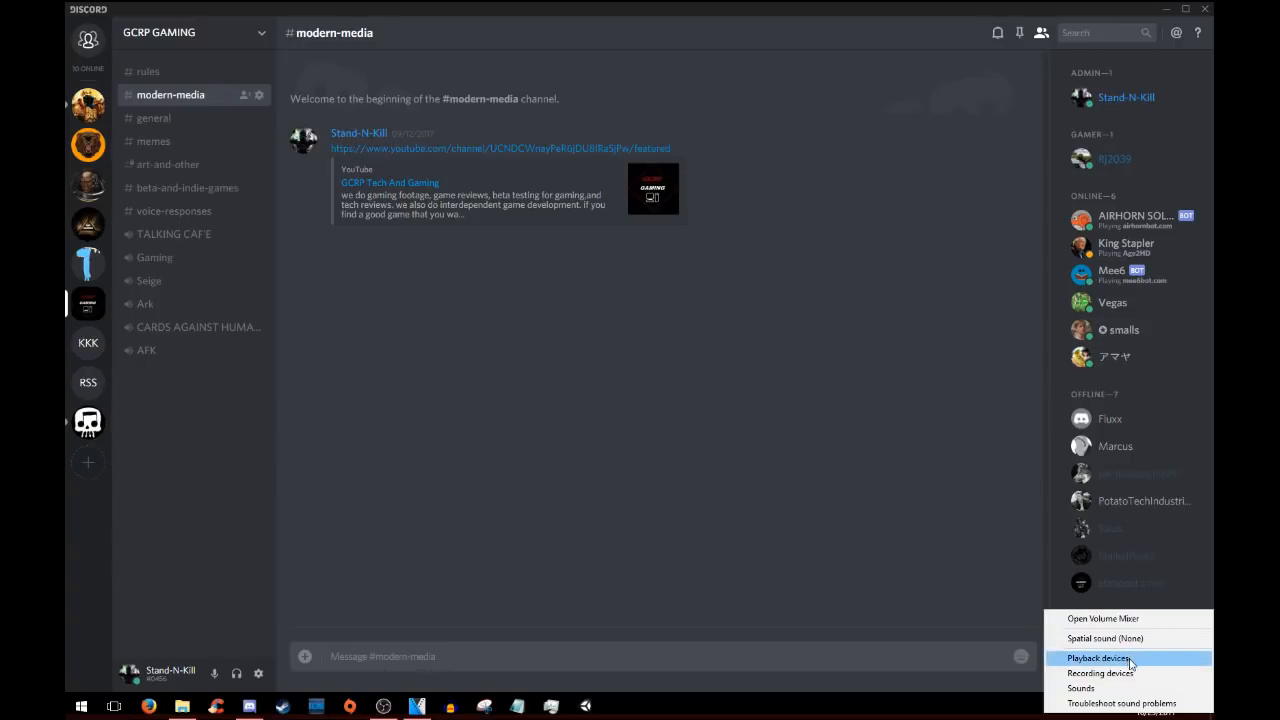
pyautogui.click(1100, 658)
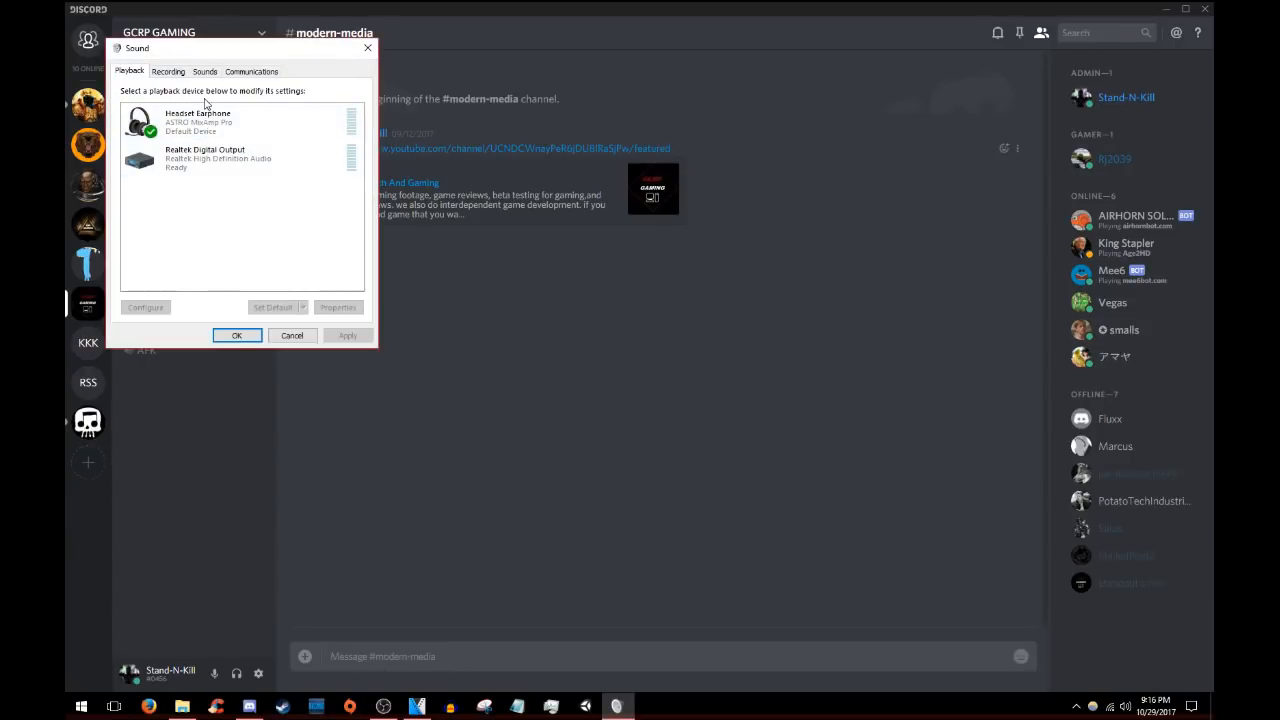
pyautogui.moveTo(208, 244)
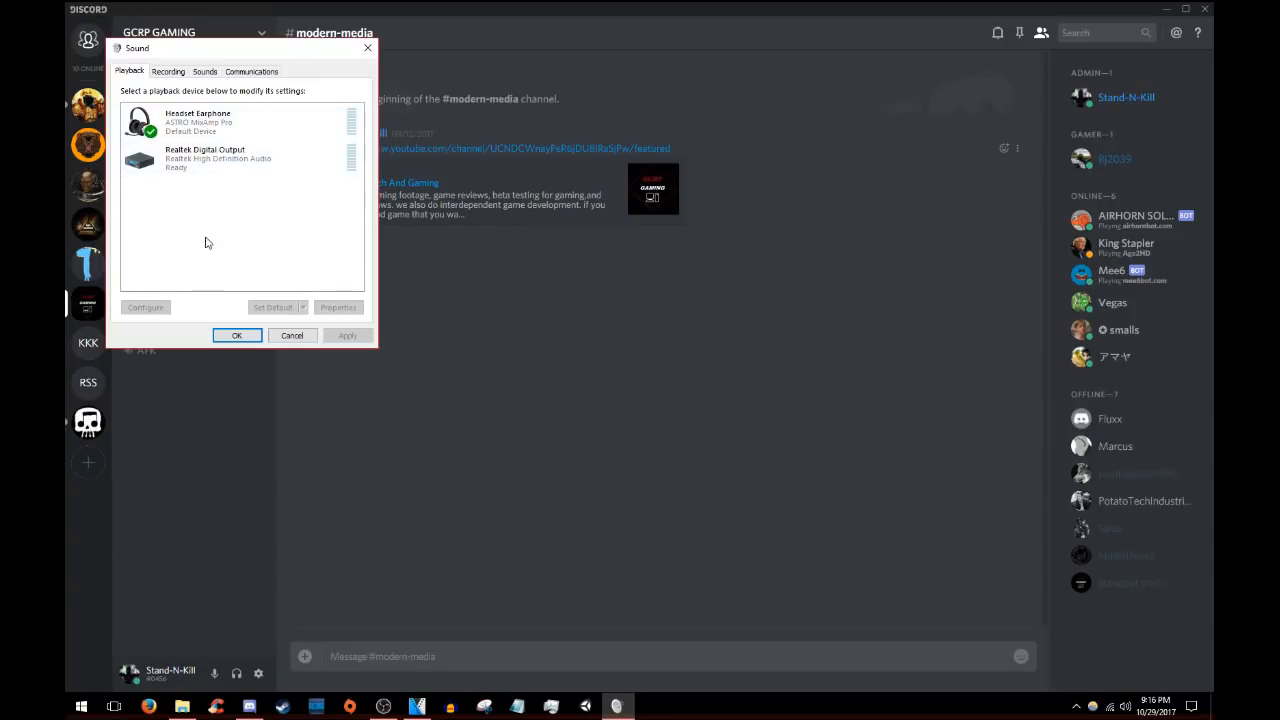
pyautogui.moveTo(196, 206)
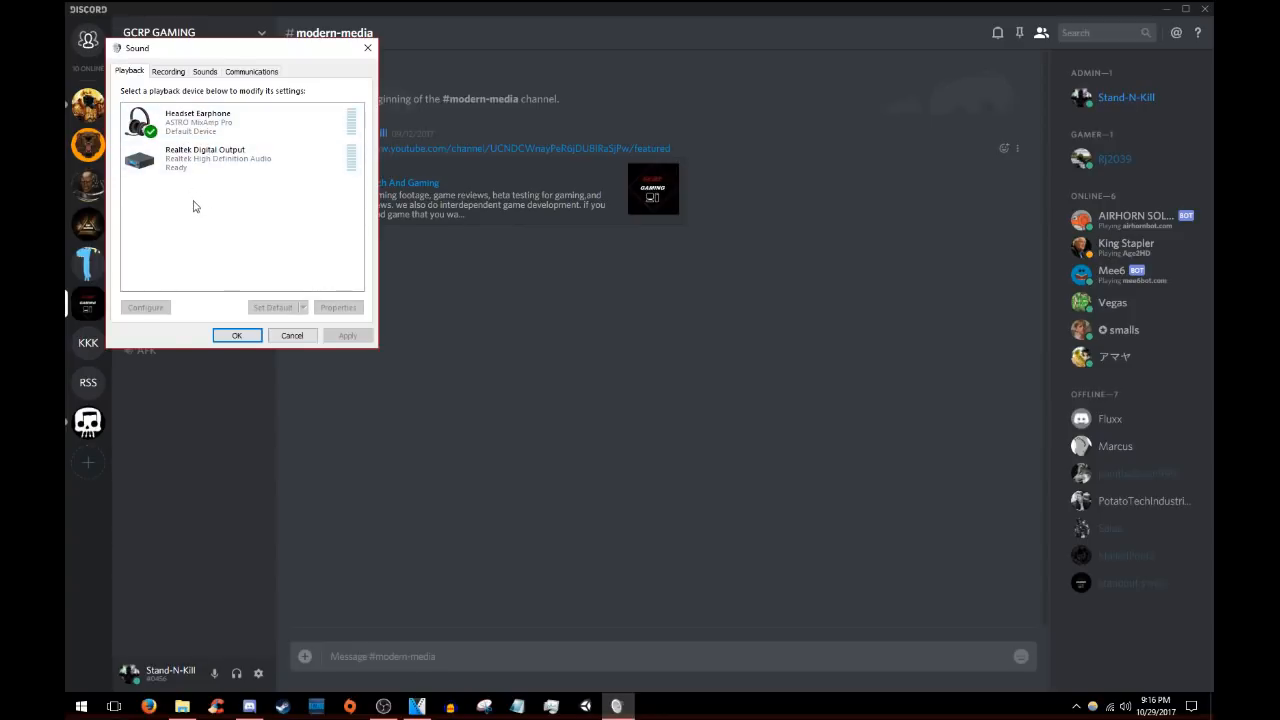
pyautogui.click(198, 122)
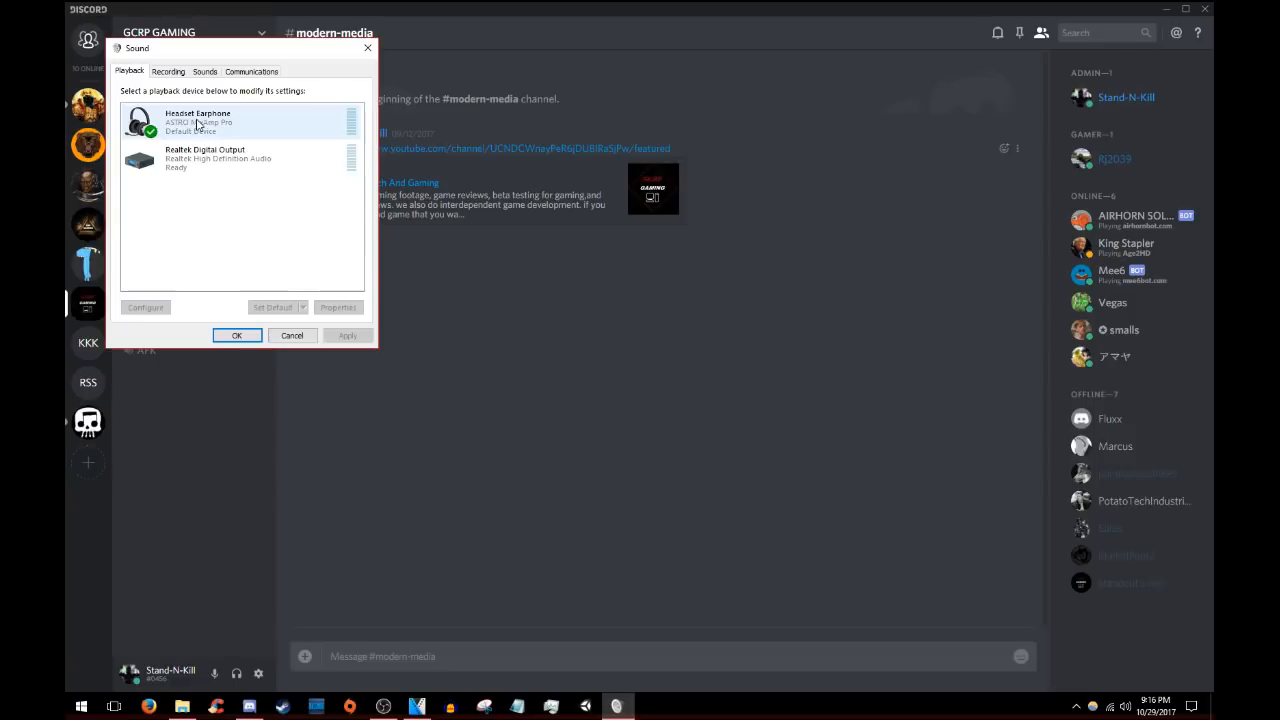
pyautogui.moveTo(200, 120)
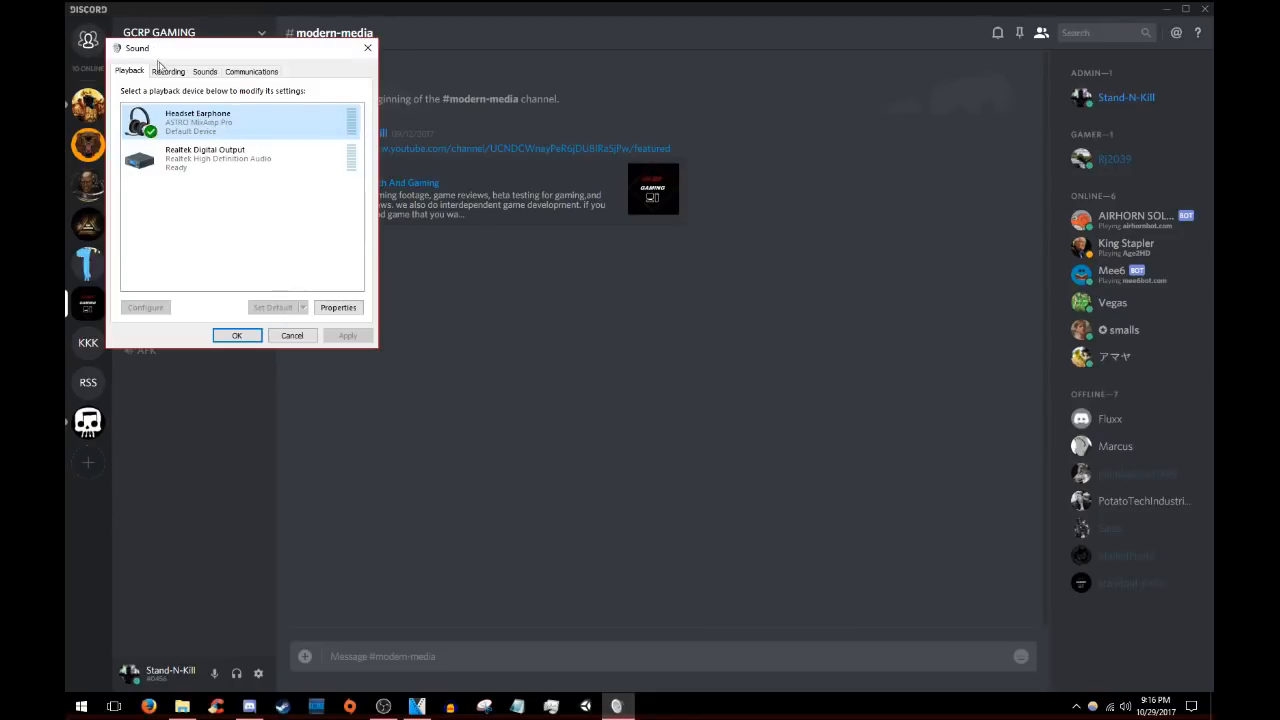
pyautogui.click(168, 72)
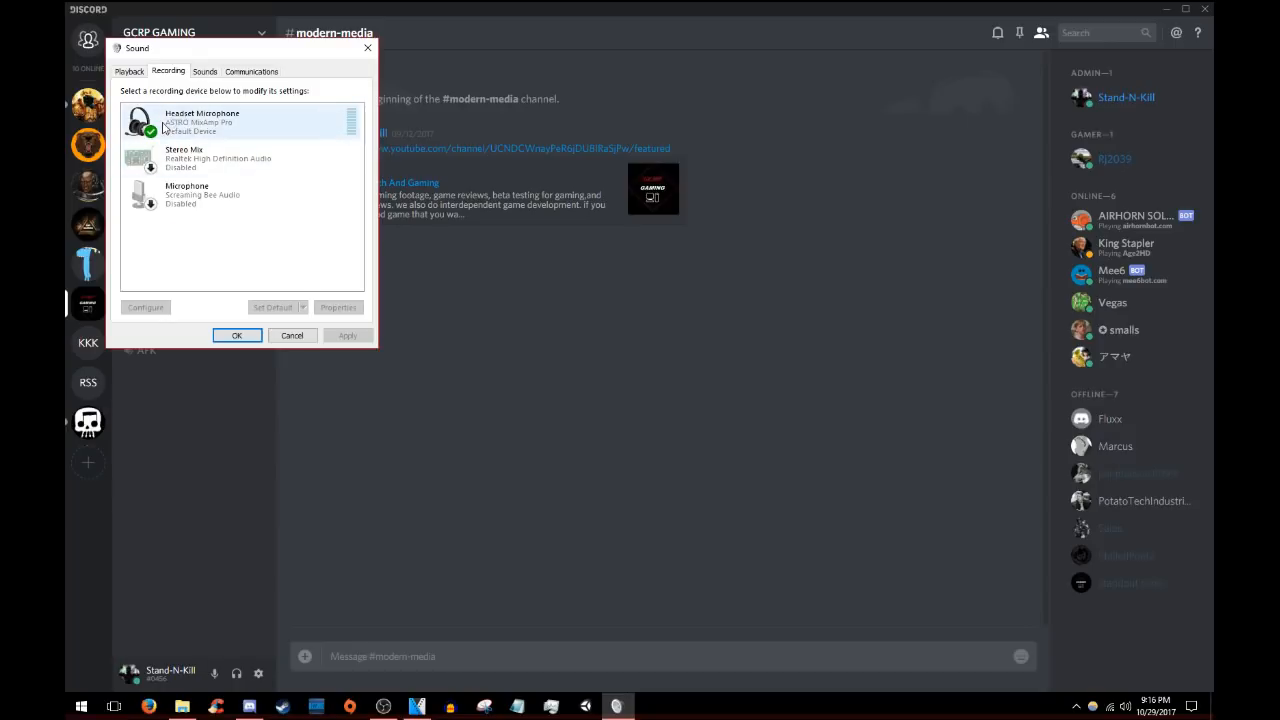
pyautogui.click(200, 120)
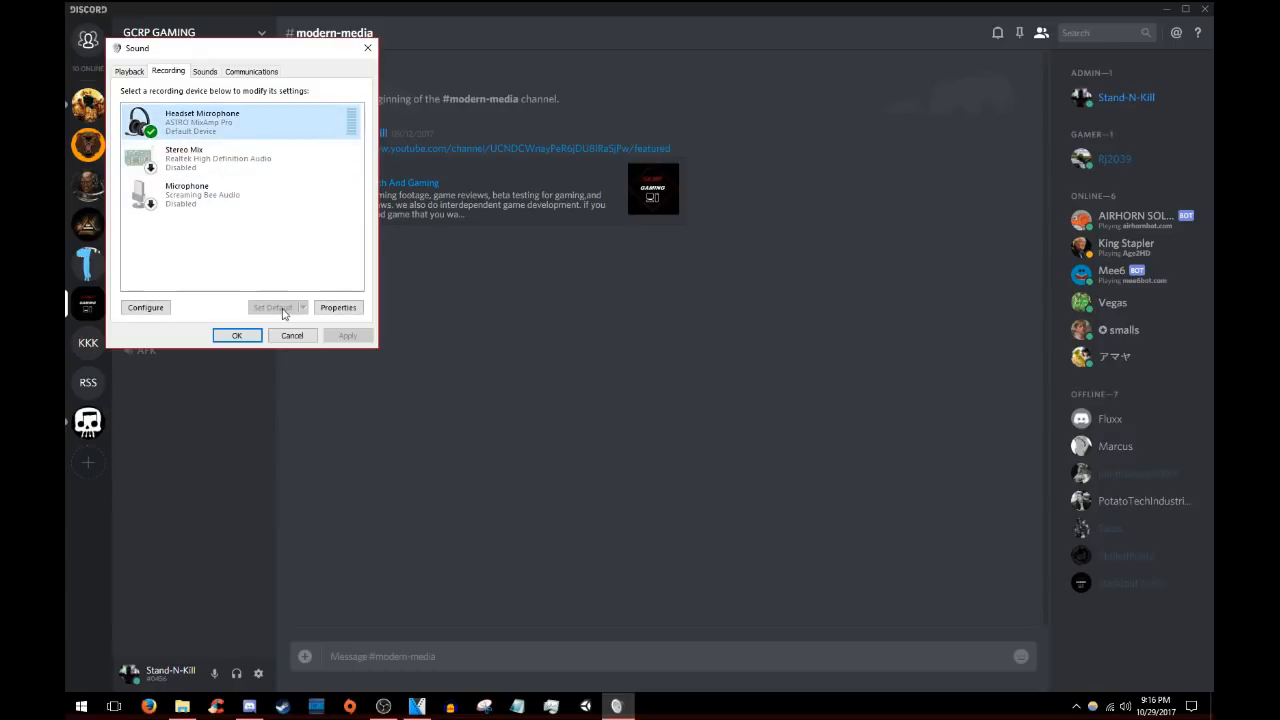
pyautogui.click(236, 336)
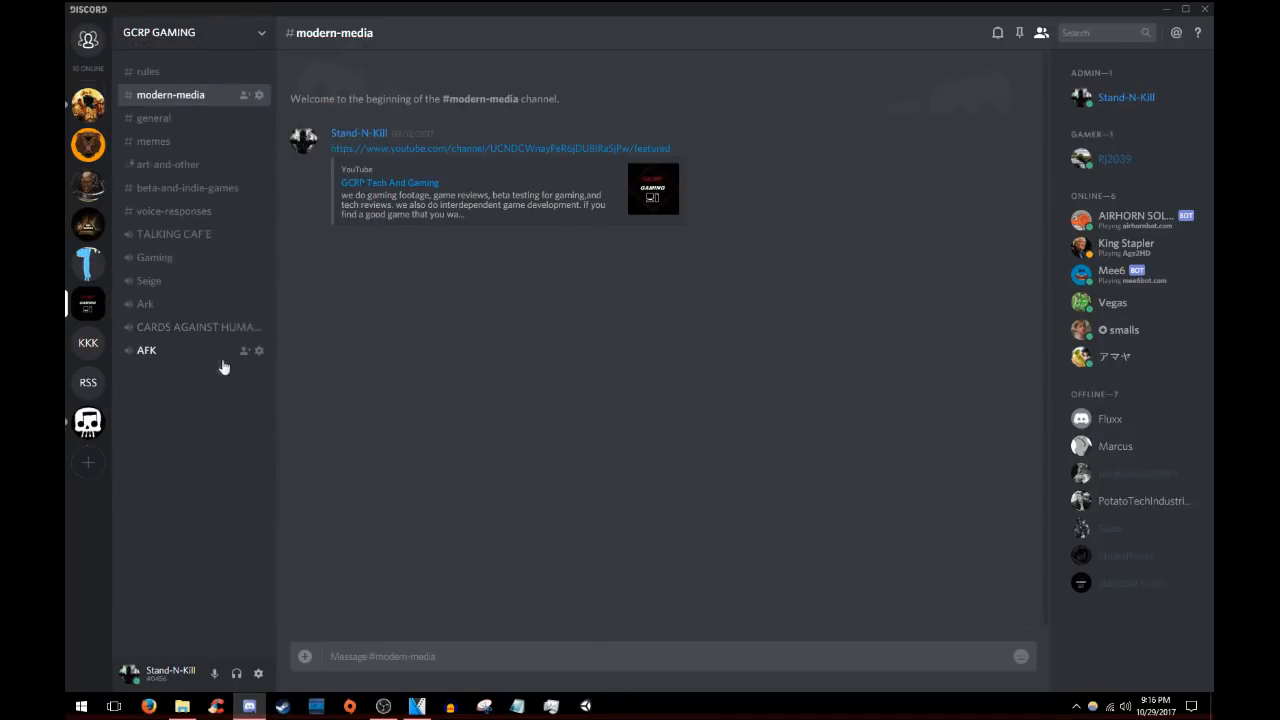
pyautogui.moveTo(156, 258)
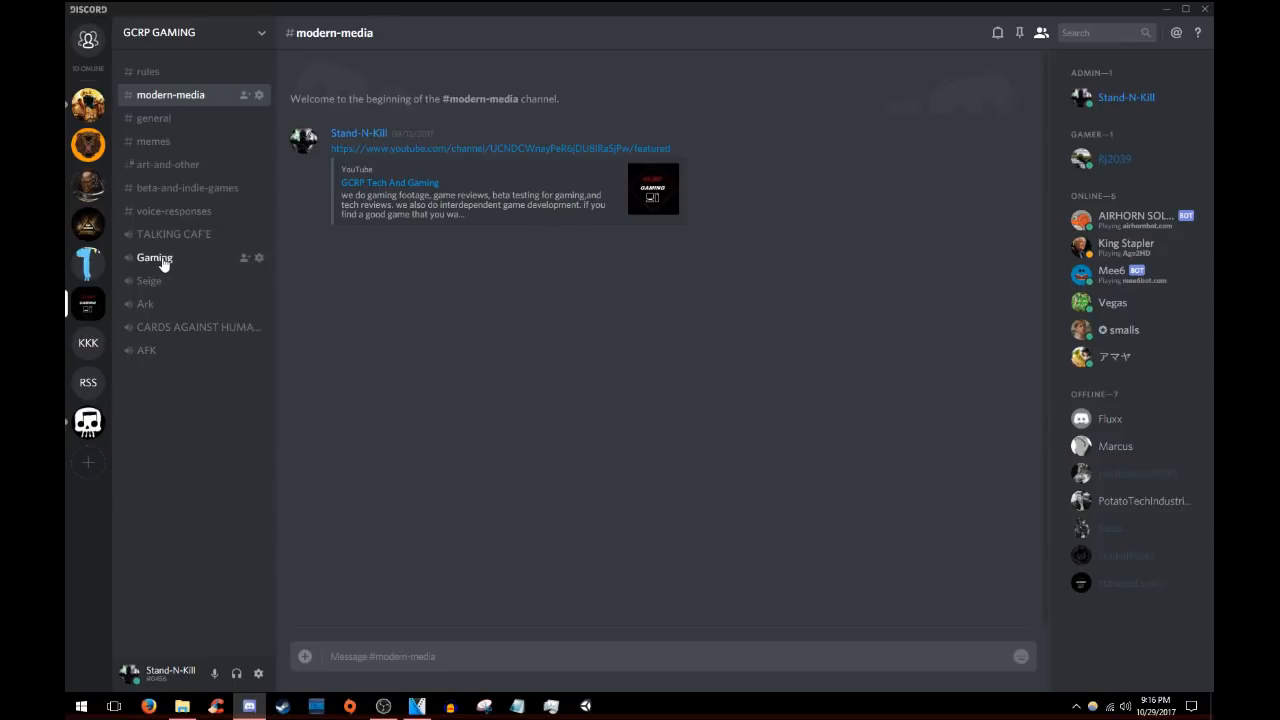
# Step: Join the Gaming voice channel and raise Headset Earphone volume to 100
pyautogui.click(154, 256)
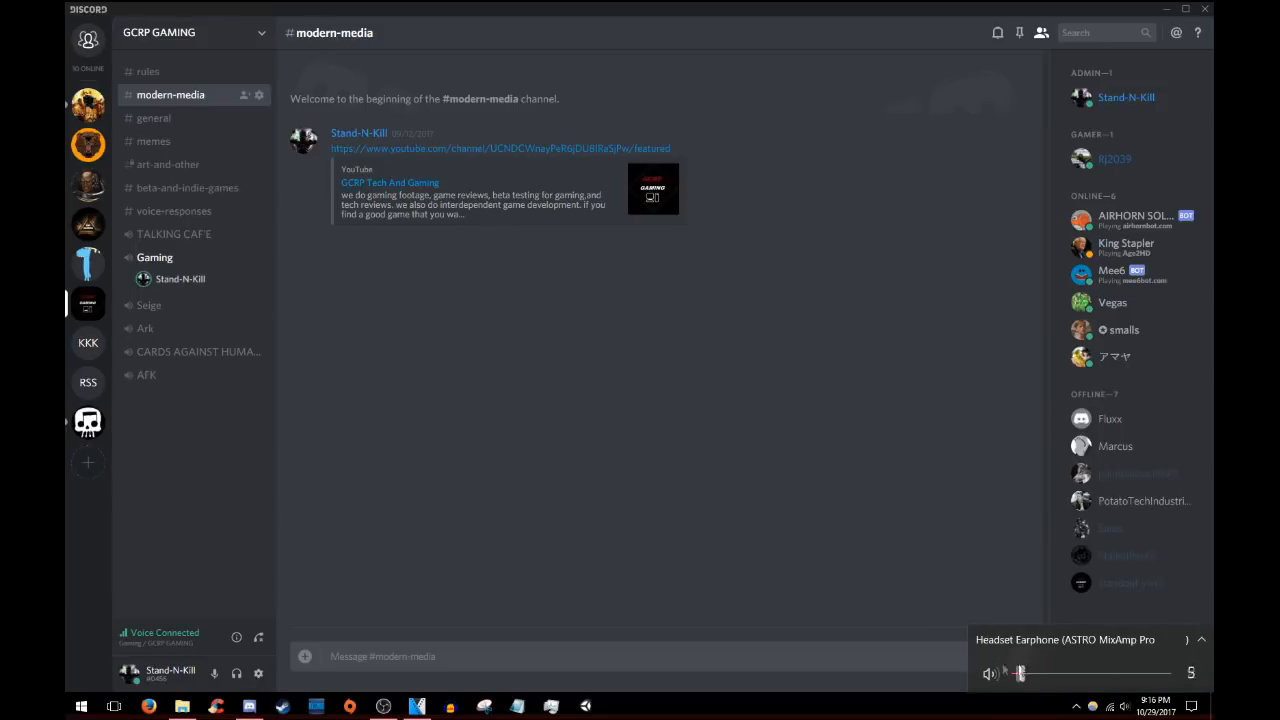
pyautogui.moveTo(1020, 672); pyautogui.dragTo(1168, 672)
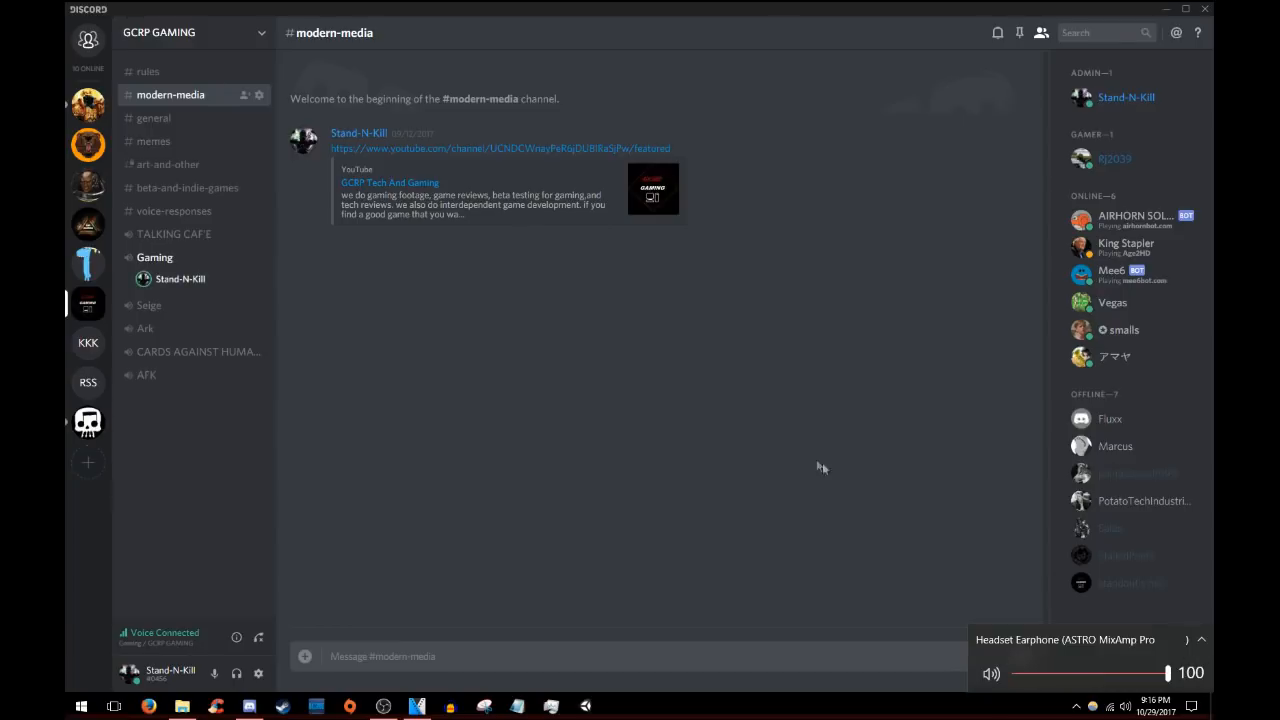